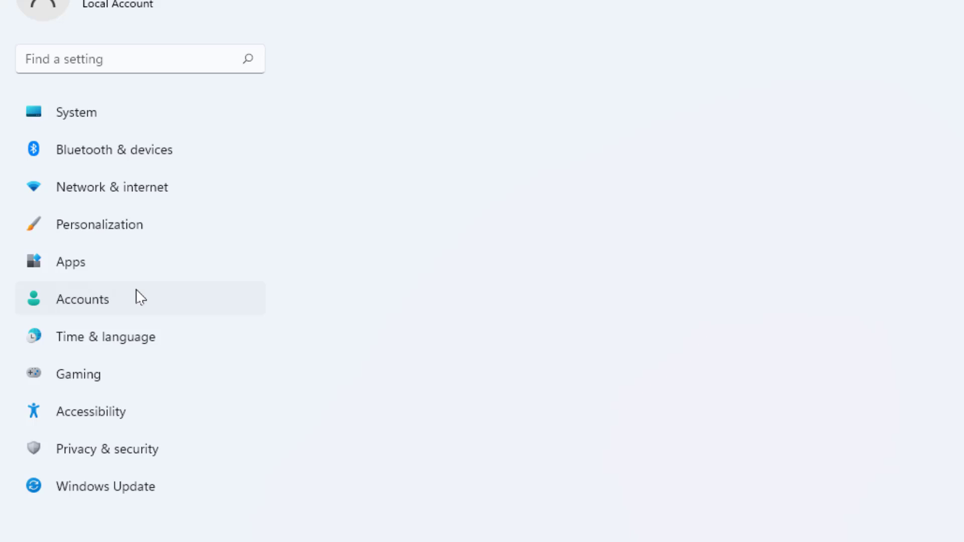
Go to the Accounts page and scroll down to the Windows backup option.
click(82, 298)
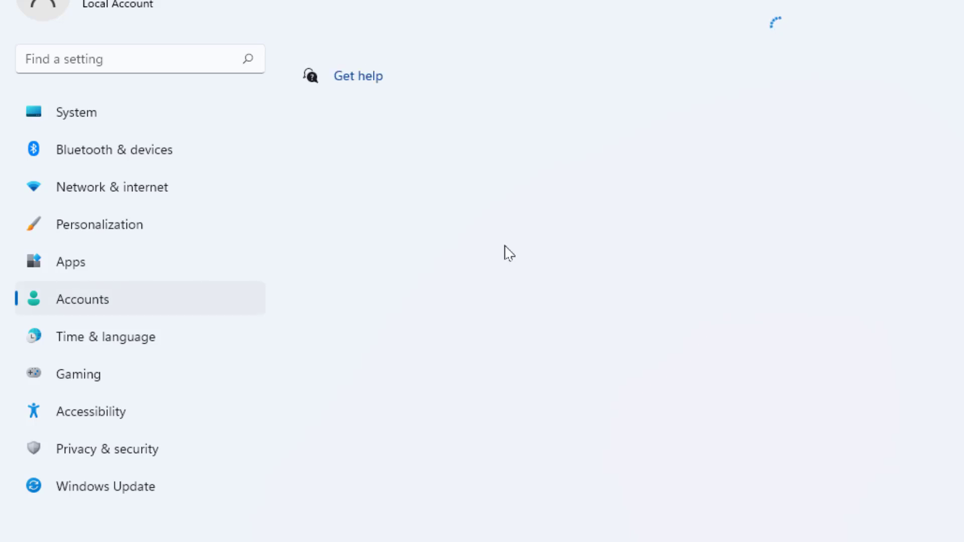
click(82, 299)
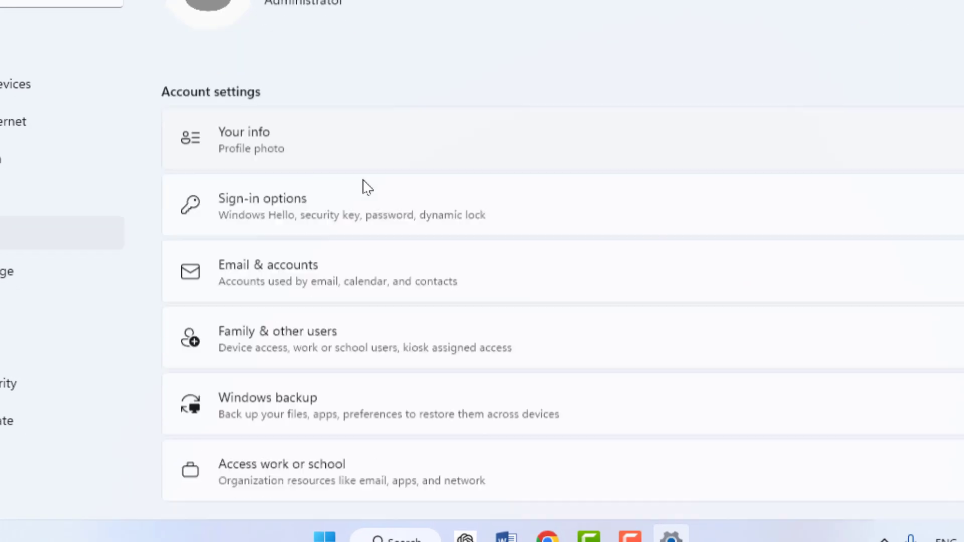
scroll(down, 3)
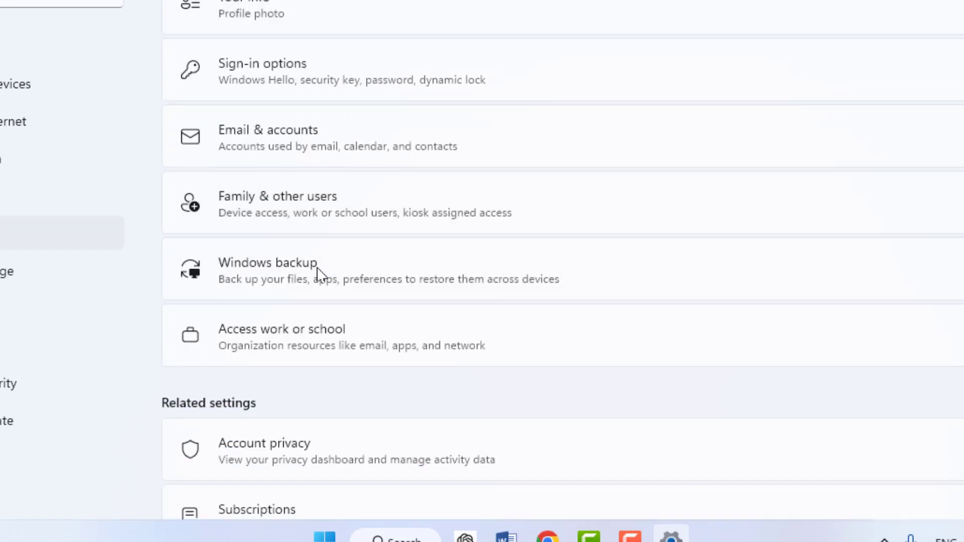
Select Windows backup on the Accounts page.
click(267, 270)
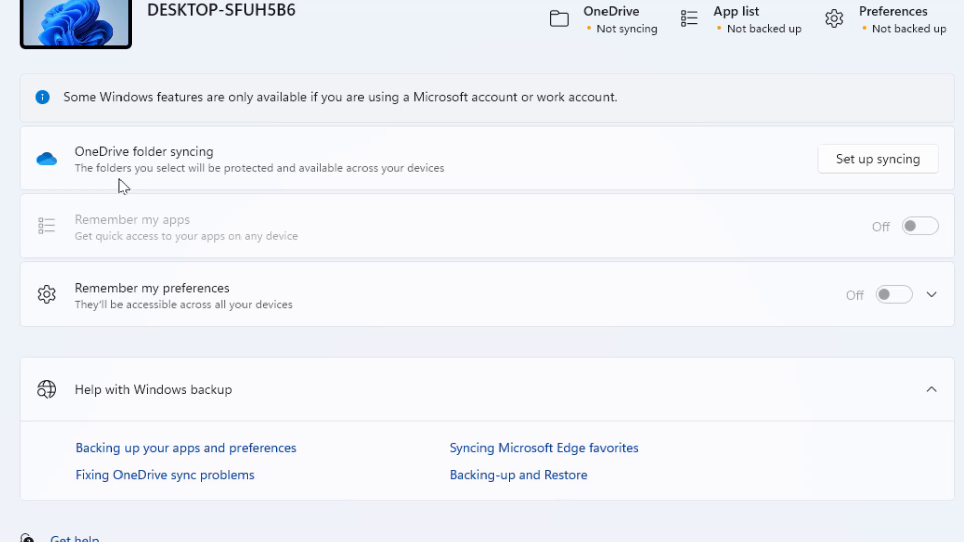
mouse_move(810, 197)
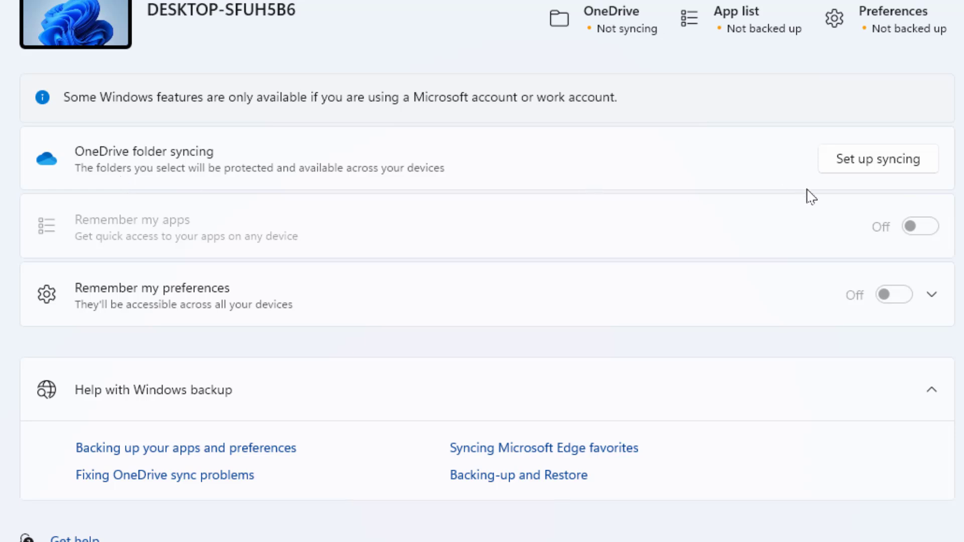
mouse_move(857, 187)
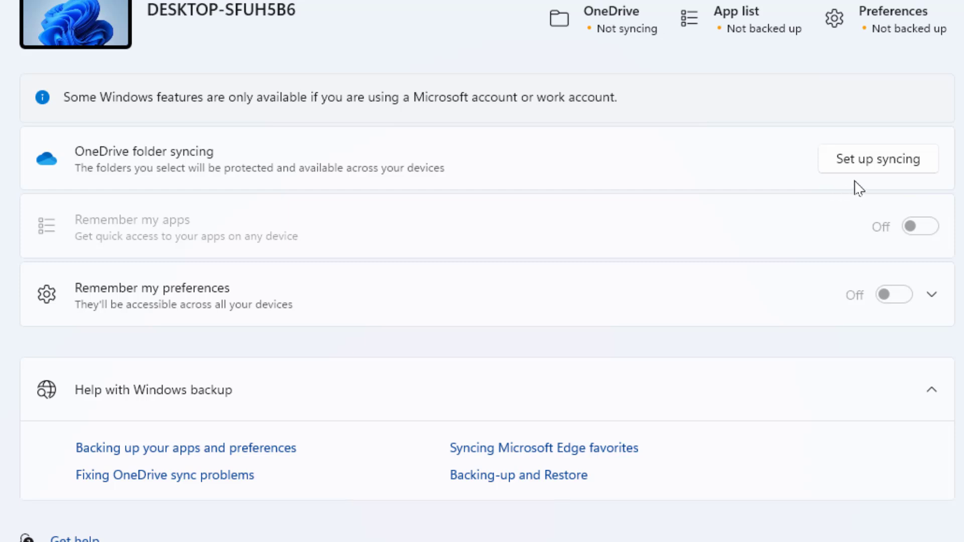
mouse_move(866, 180)
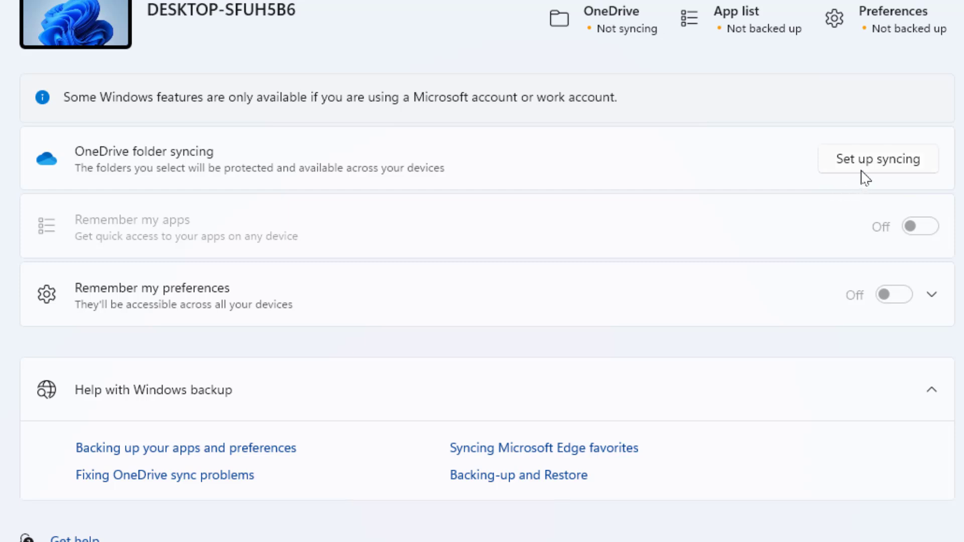
In OneDrive syncing setup, turn off Documents, Pictures and Desktop backup, then close.
click(876, 159)
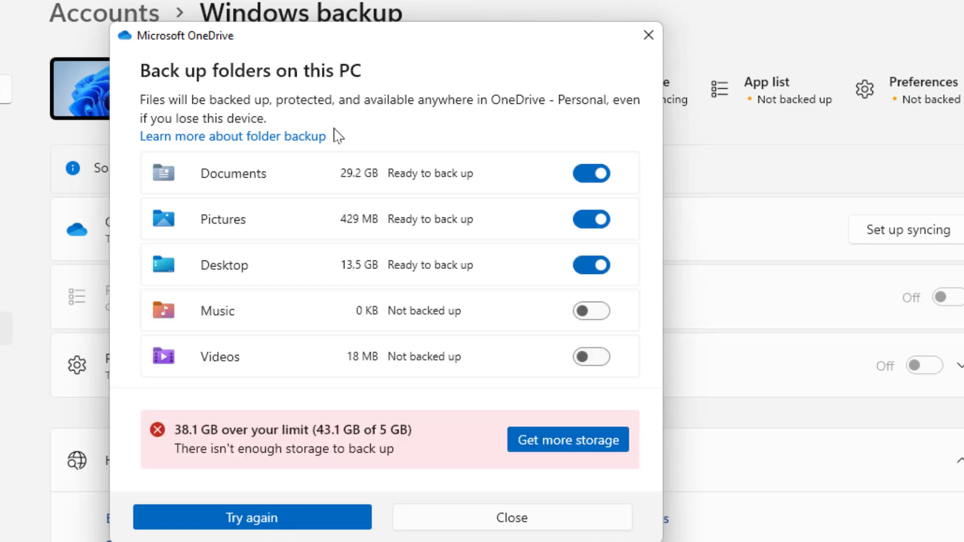
click(590, 173)
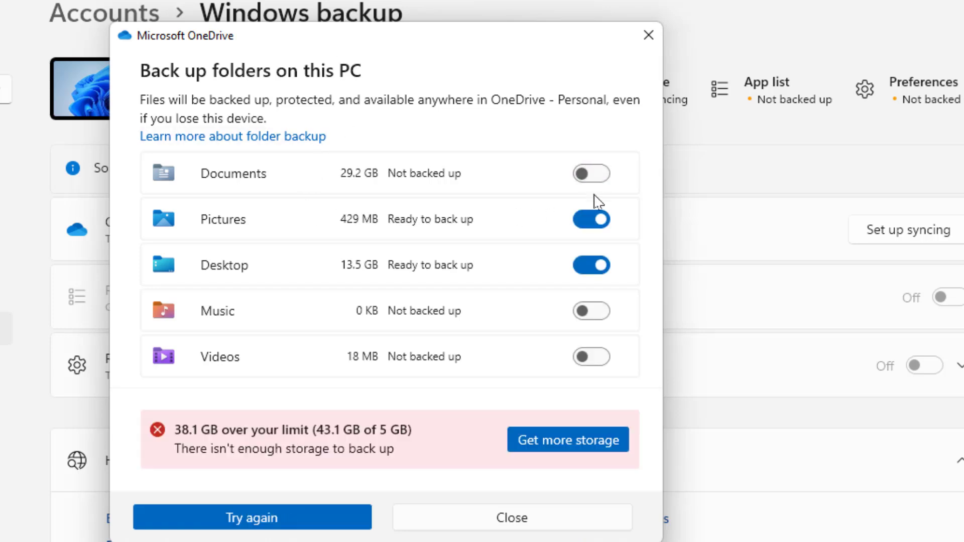
click(590, 219)
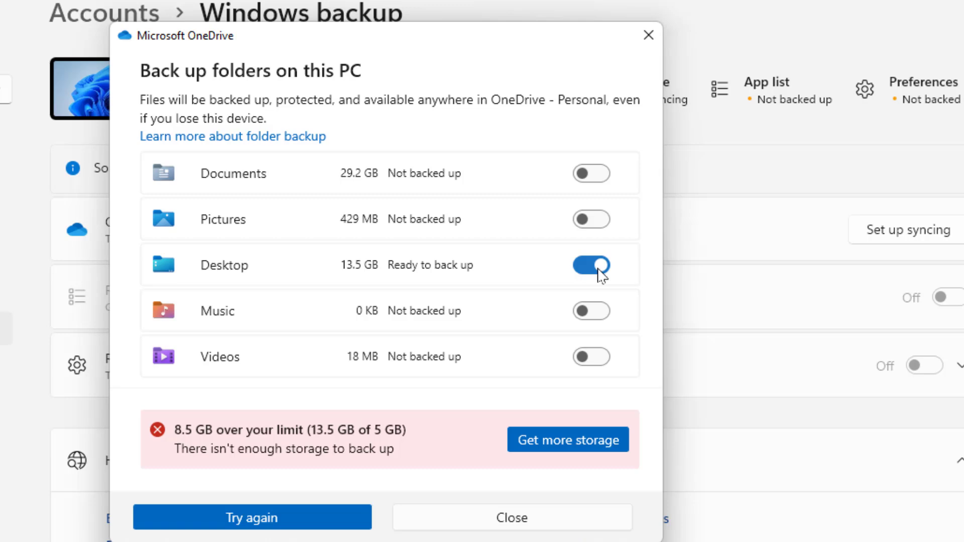
click(590, 264)
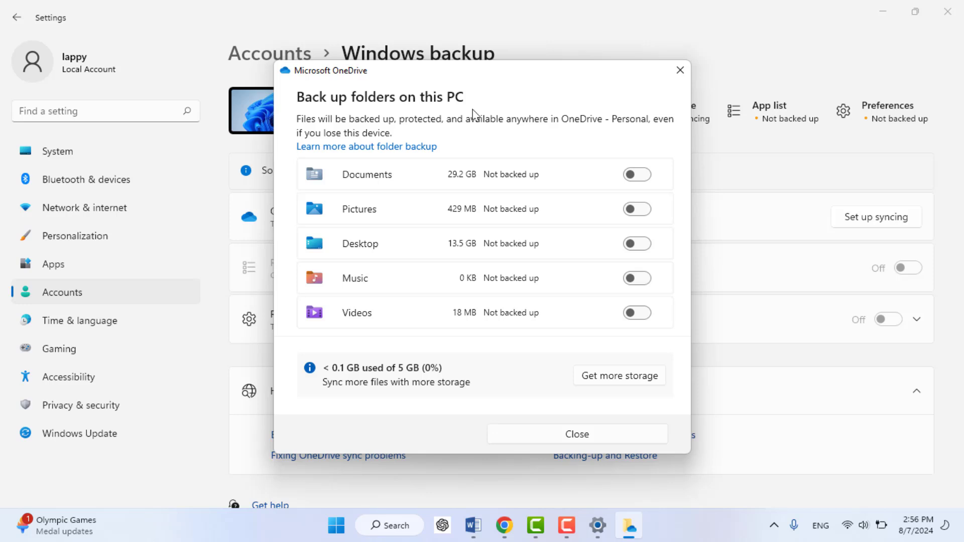
click(576, 433)
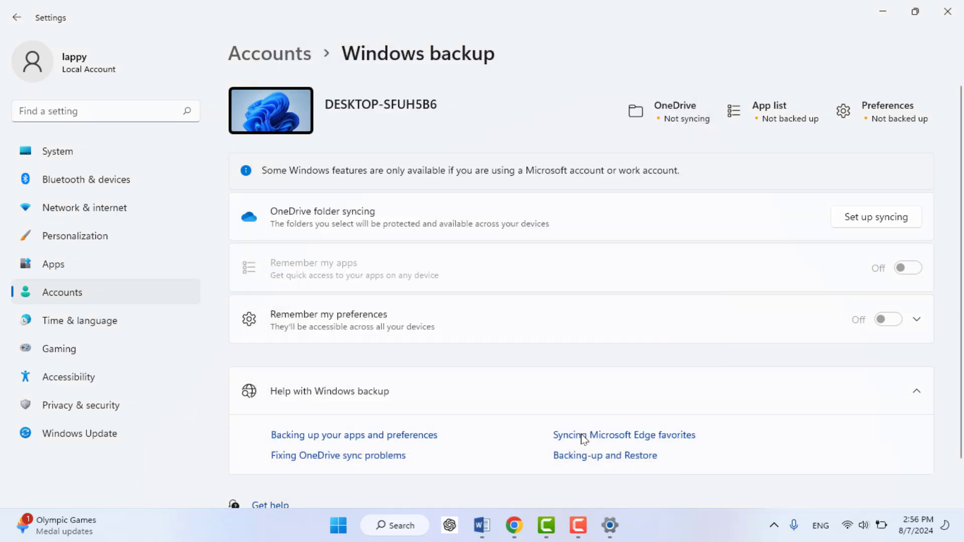